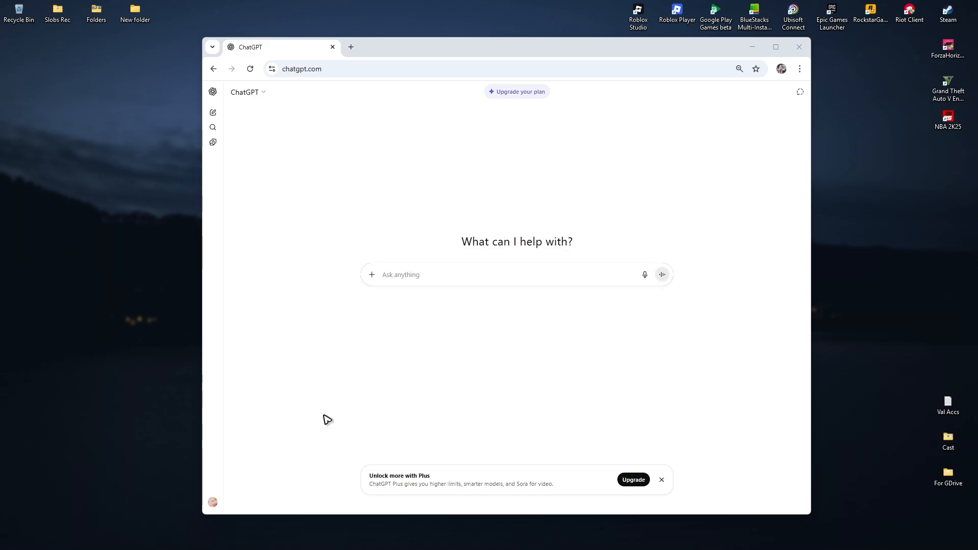
mouse_move(213, 92)
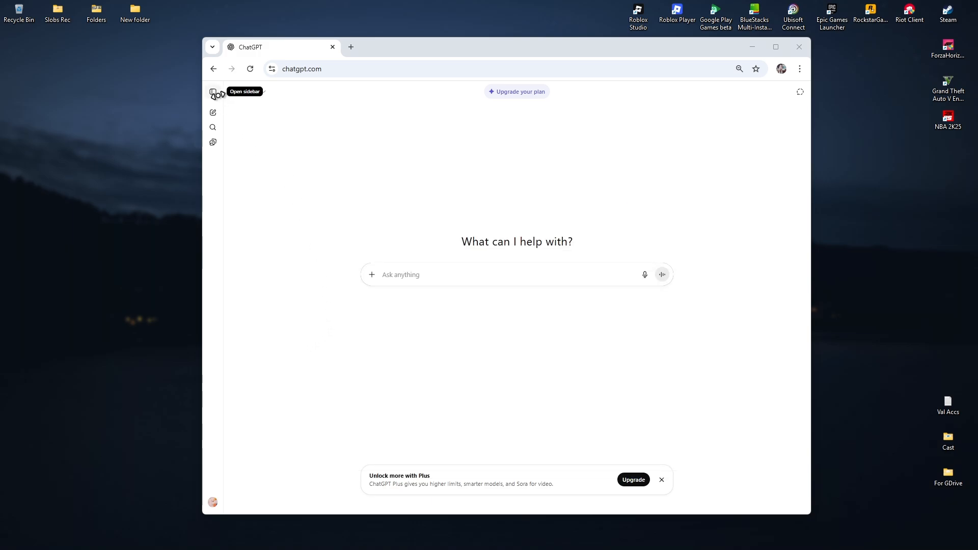
- Show the ChatGPT sidebar listing past chats beside the new chat page
click(212, 92)
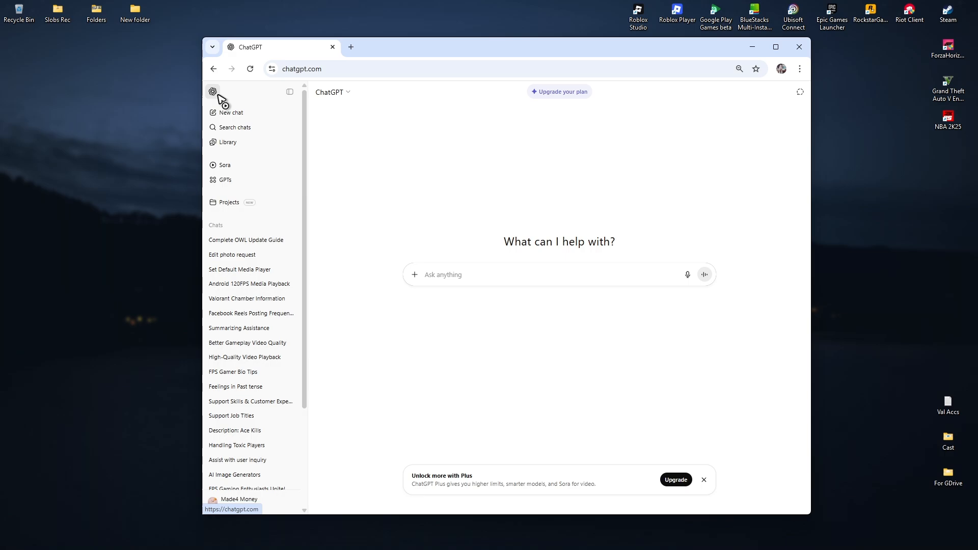
mouse_move(249, 505)
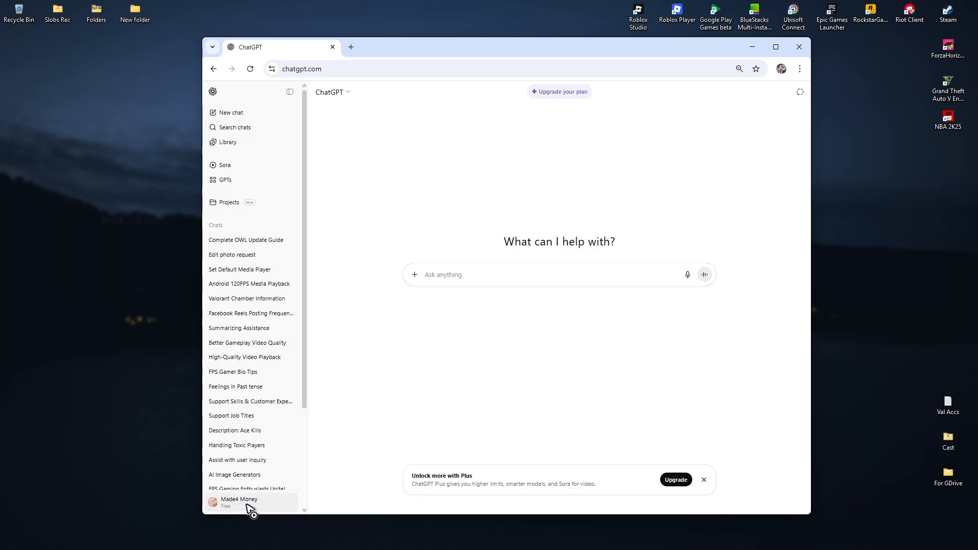
click(239, 502)
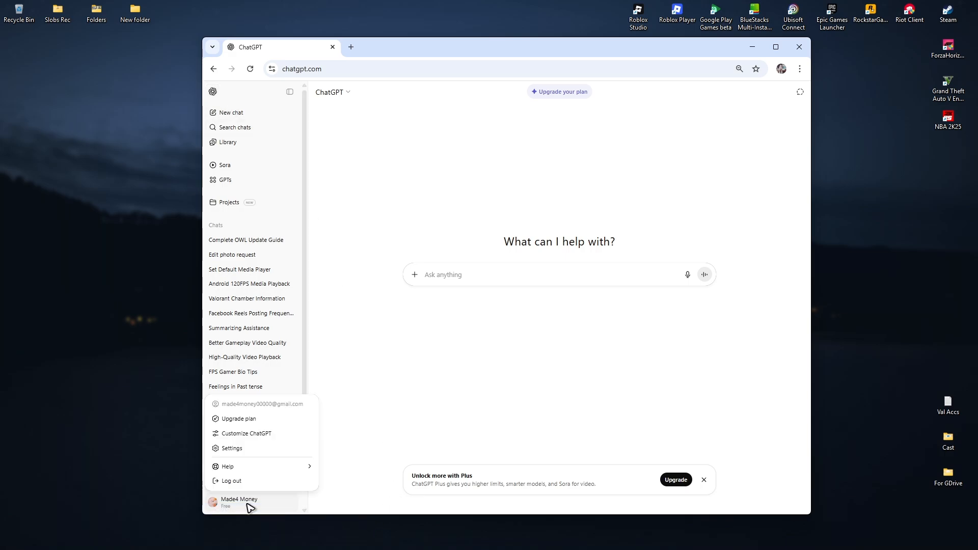
click(231, 448)
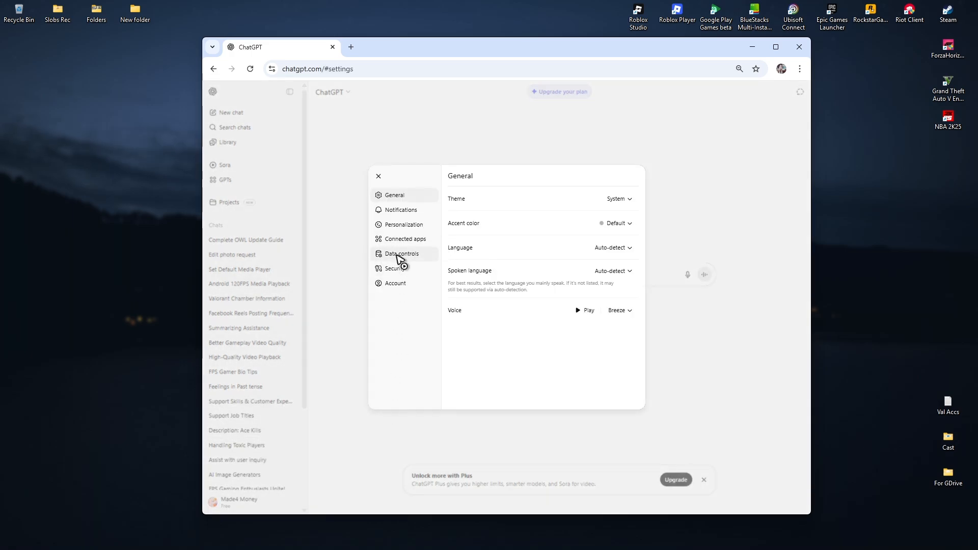
click(401, 254)
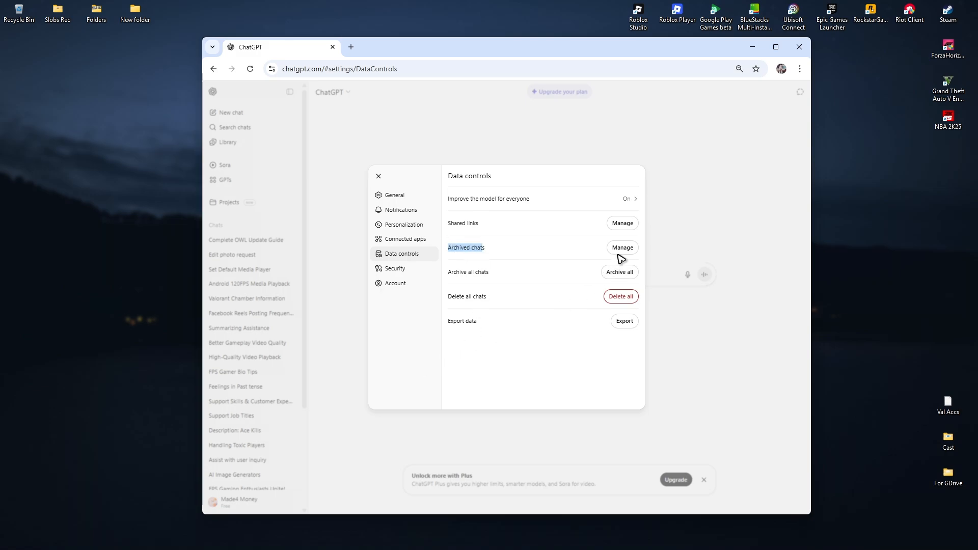
click(622, 248)
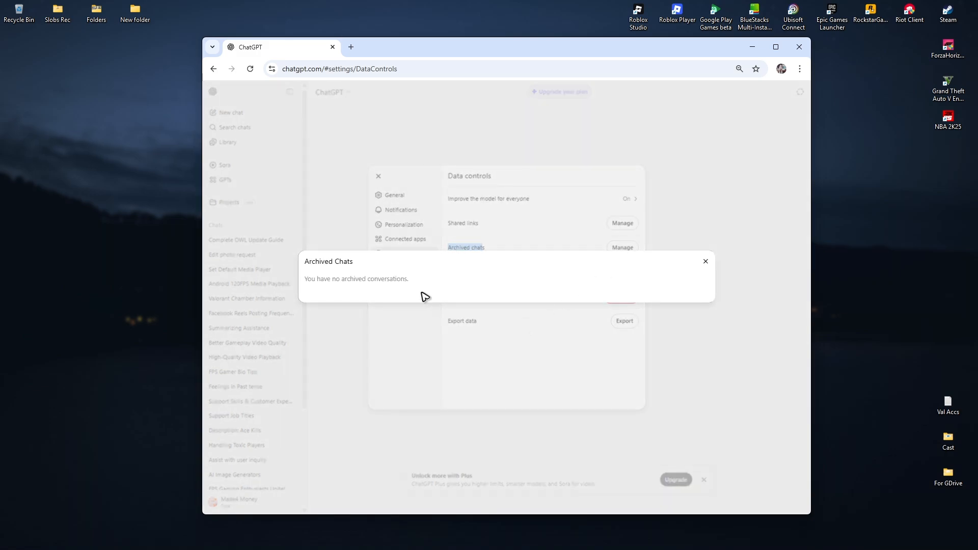
mouse_move(679, 300)
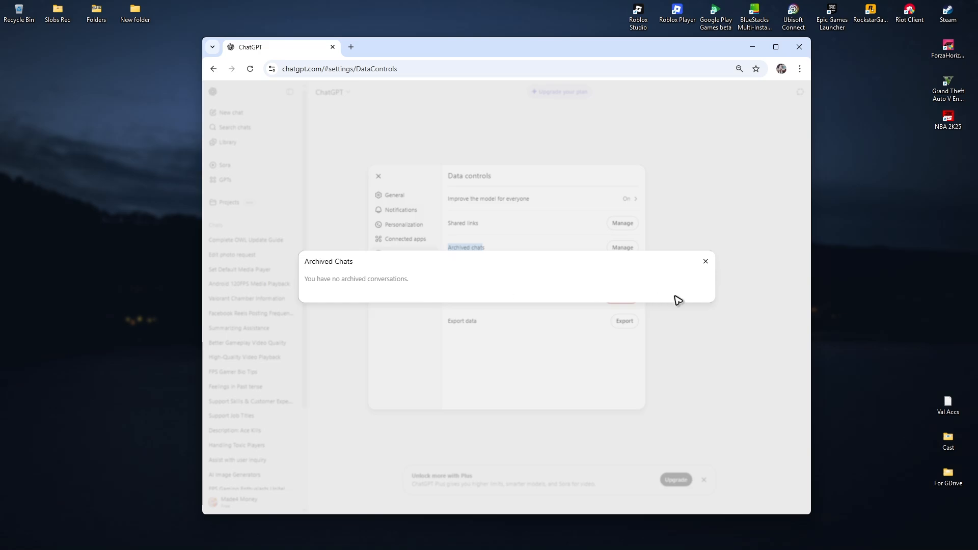
click(705, 261)
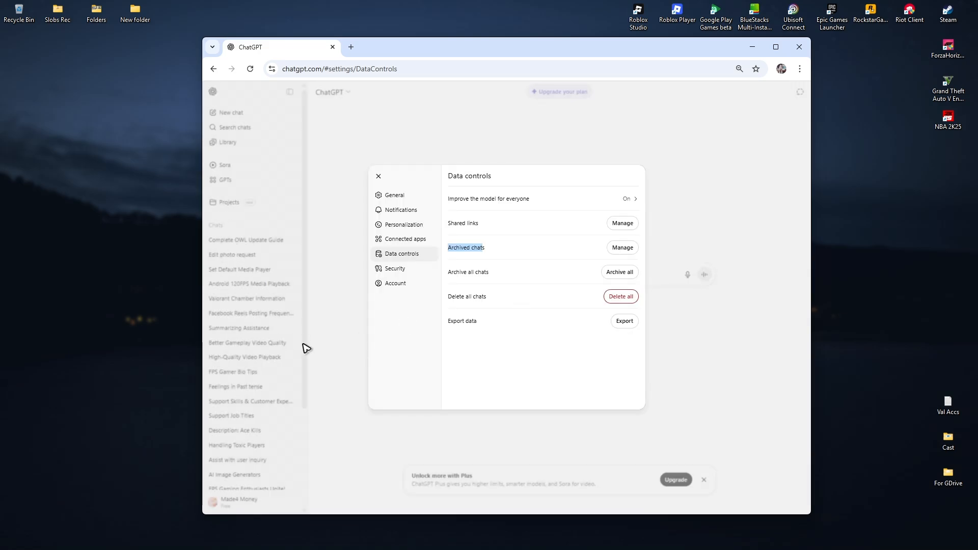
mouse_move(387, 182)
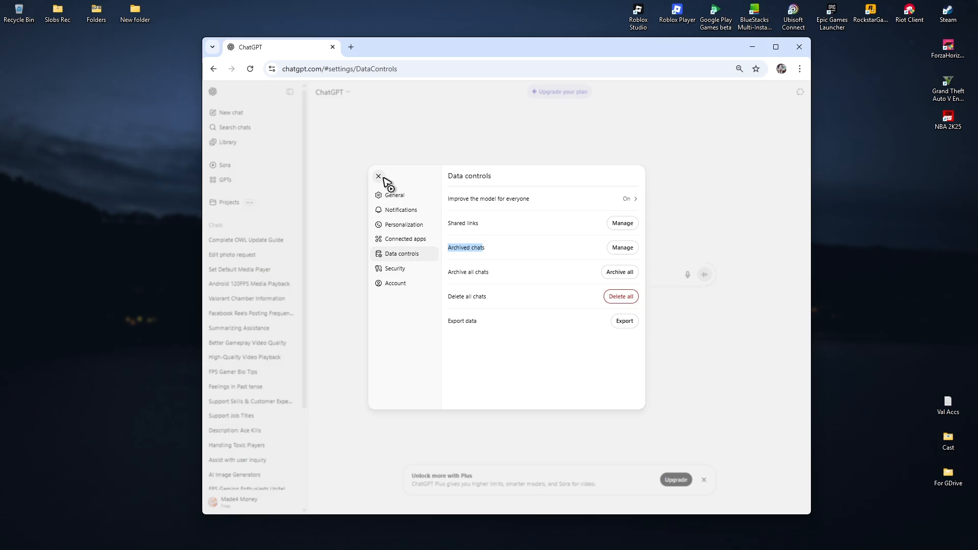
click(378, 176)
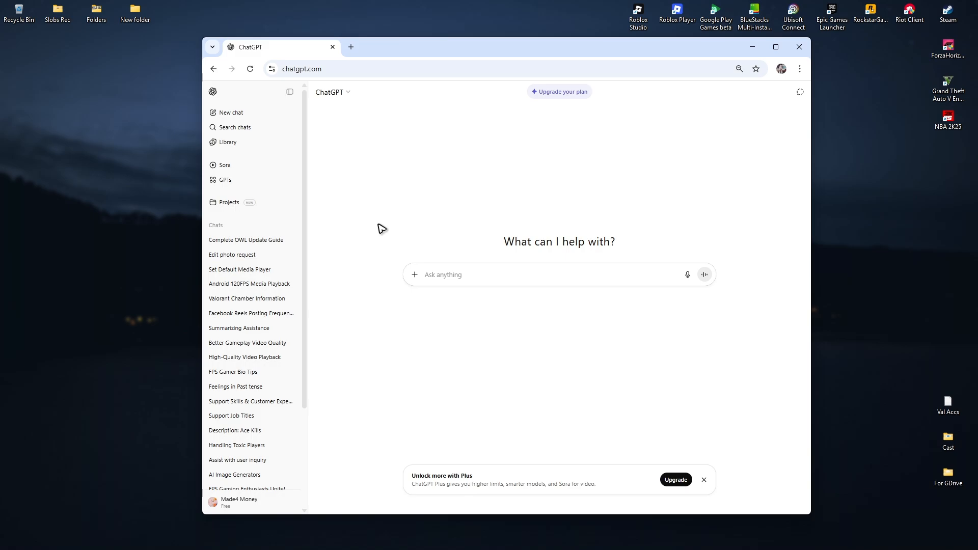
mouse_move(911, 540)
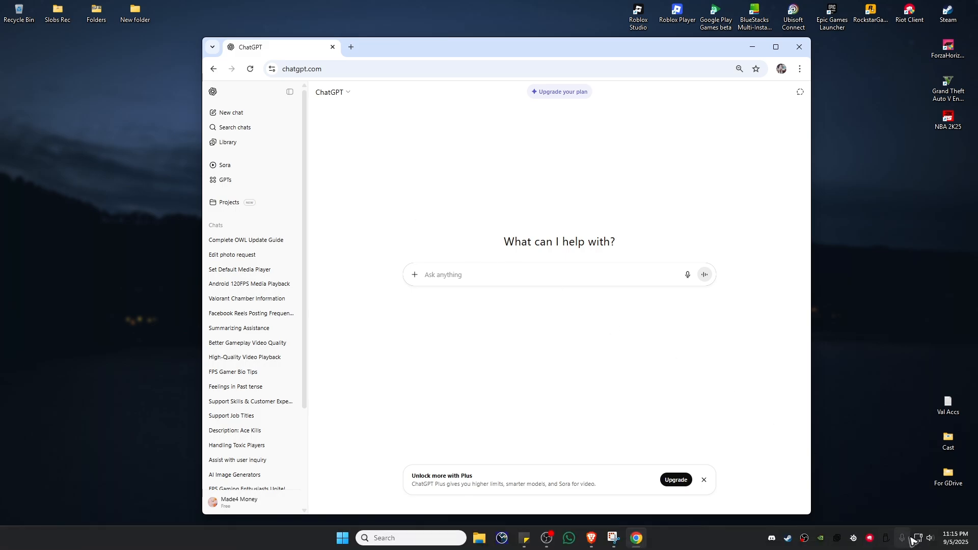
mouse_move(918, 538)
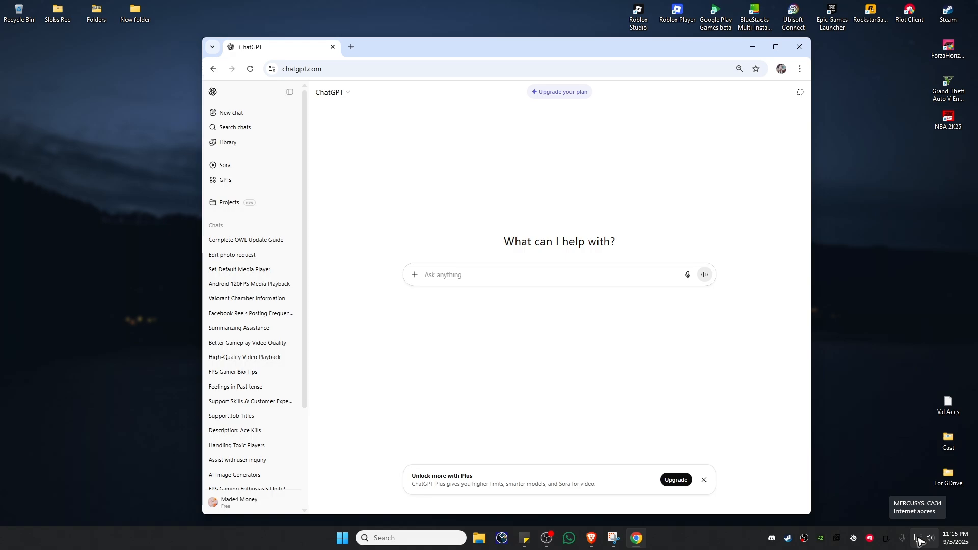
mouse_move(380, 211)
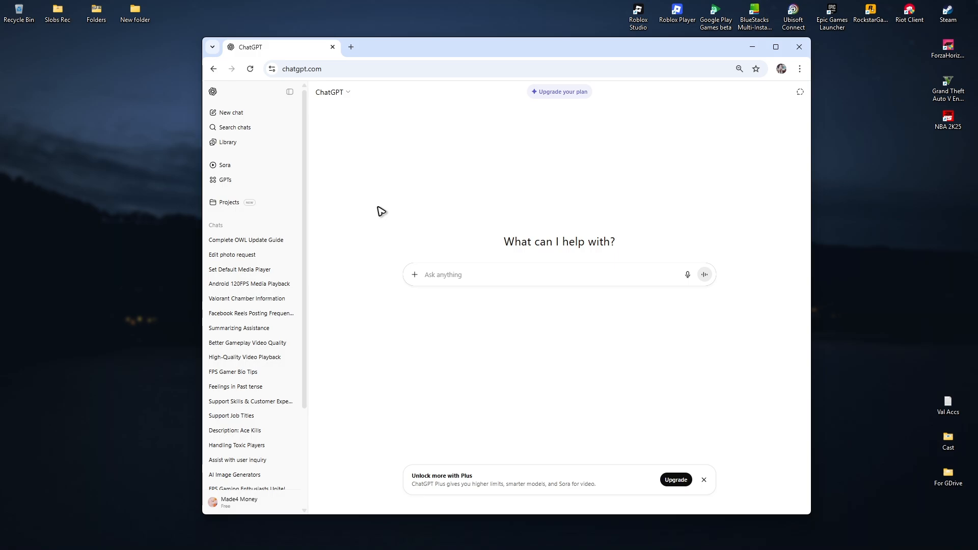
mouse_move(397, 139)
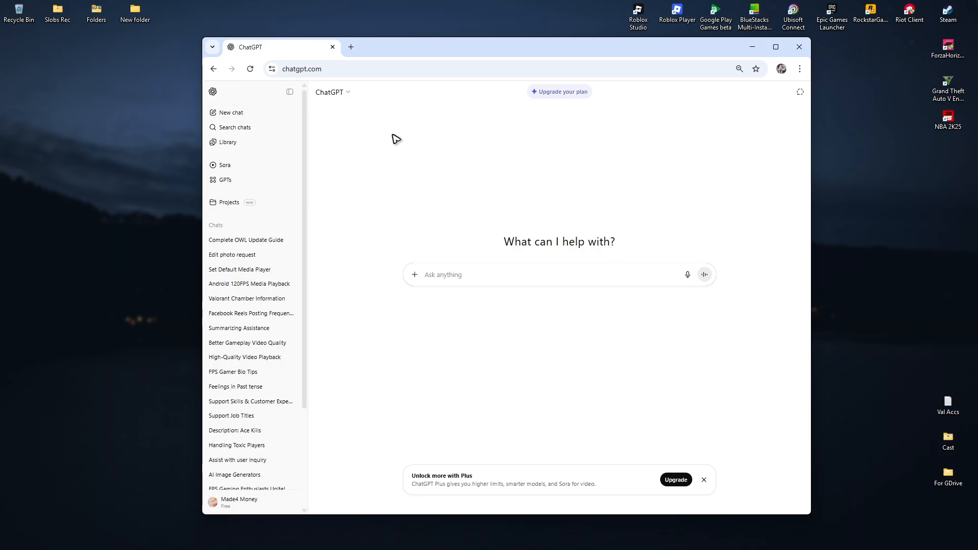
mouse_move(293, 59)
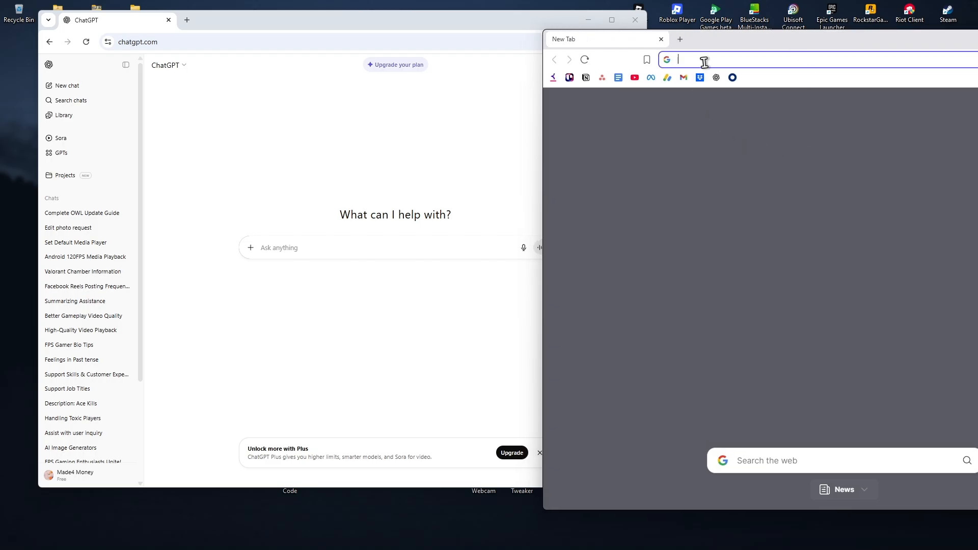
- Load chatgpt.com in Brave, confirm a single chat is listed, then close the Brave window
text(chatgpt.com)
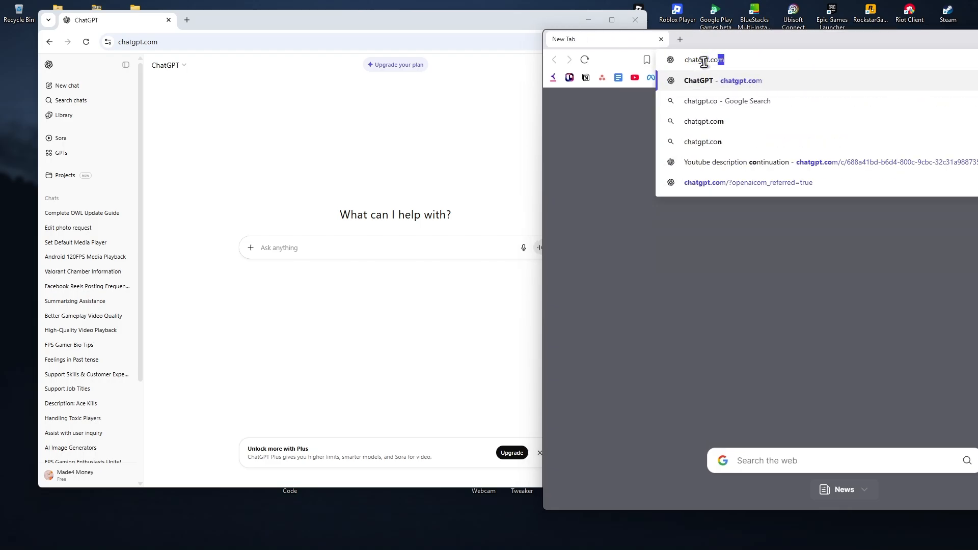
click(723, 81)
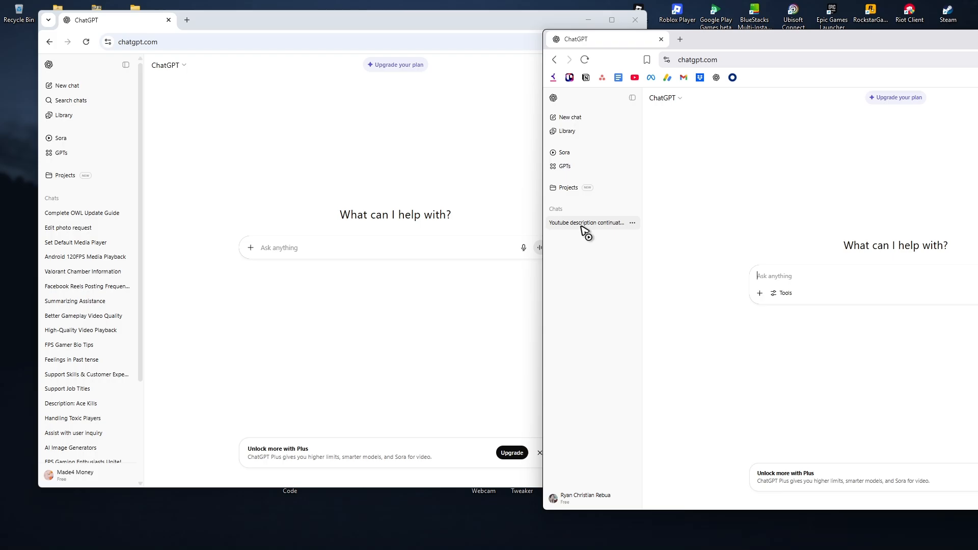
click(661, 39)
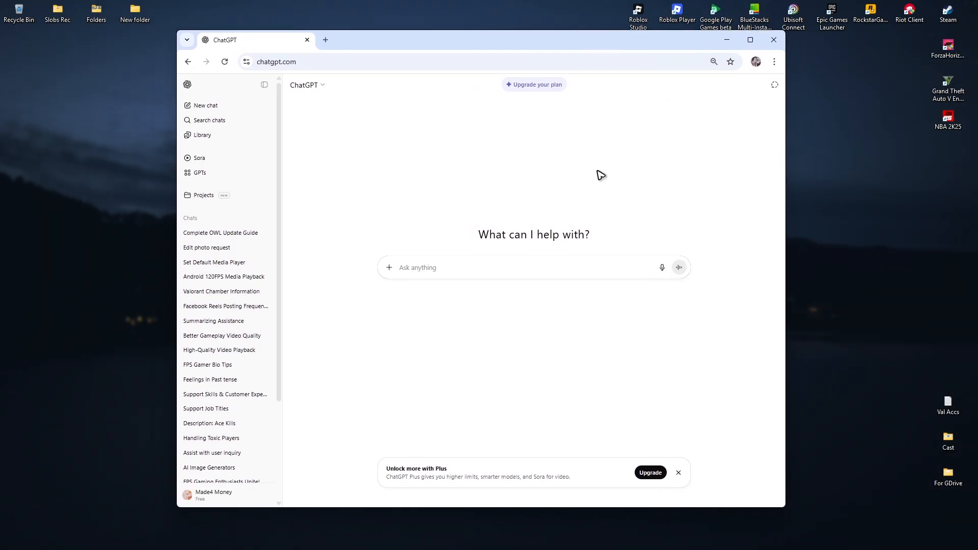
mouse_move(598, 235)
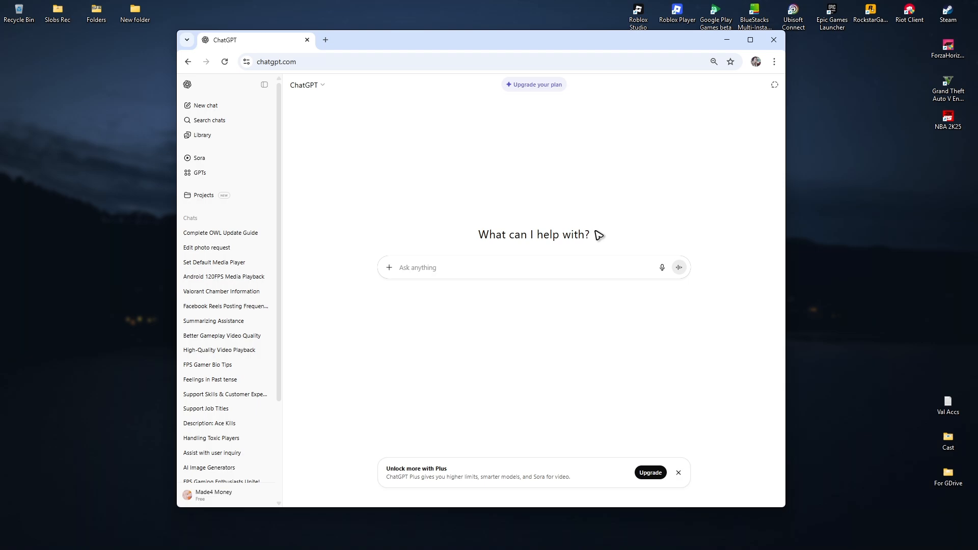
- Reach Chrome's Settings page in a new tab via the three-dot menu
click(774, 62)
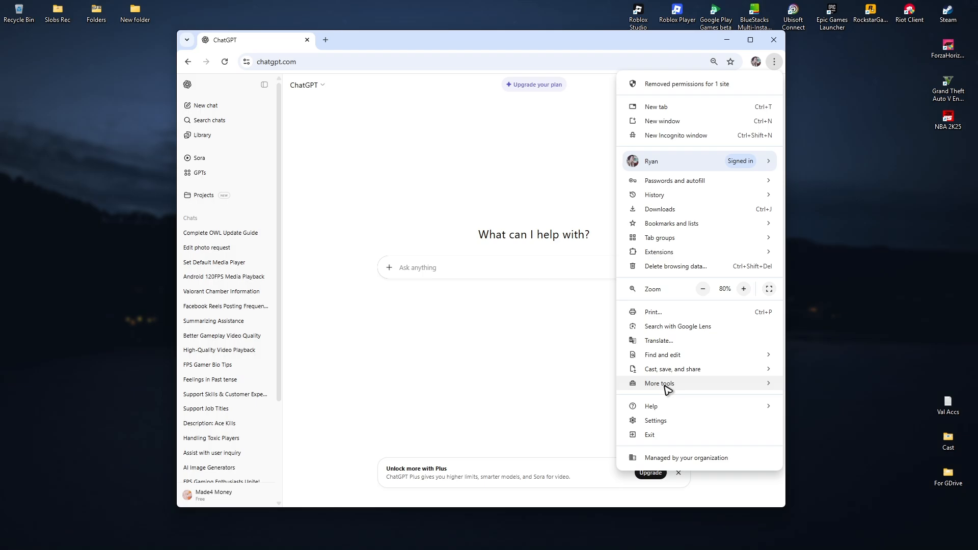
click(655, 420)
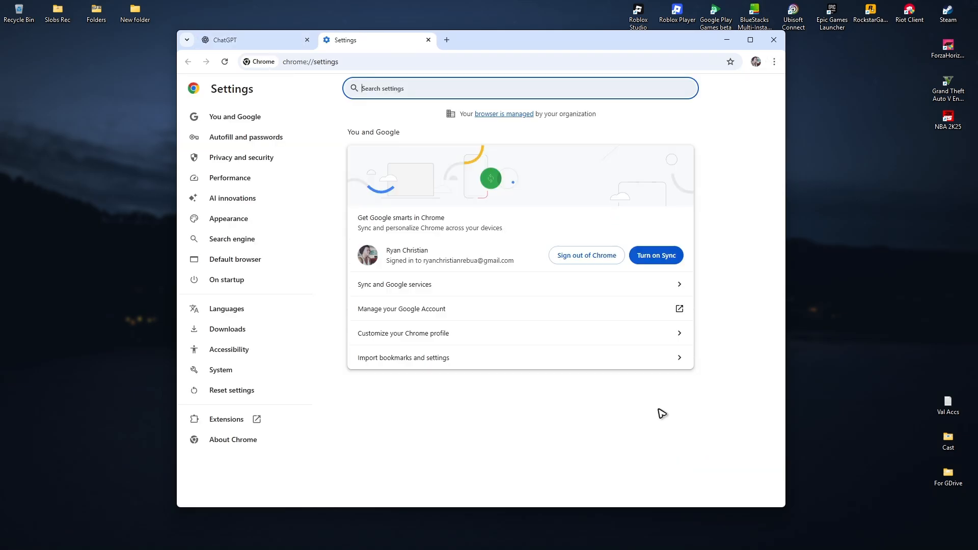
mouse_move(239, 157)
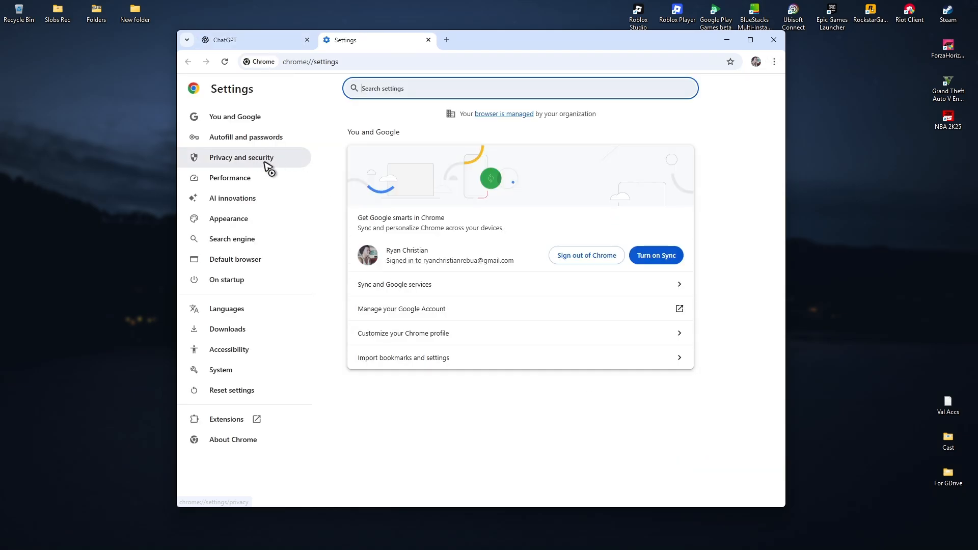
- Go through Privacy and security and Third-party cookies to the All sites data list
click(240, 157)
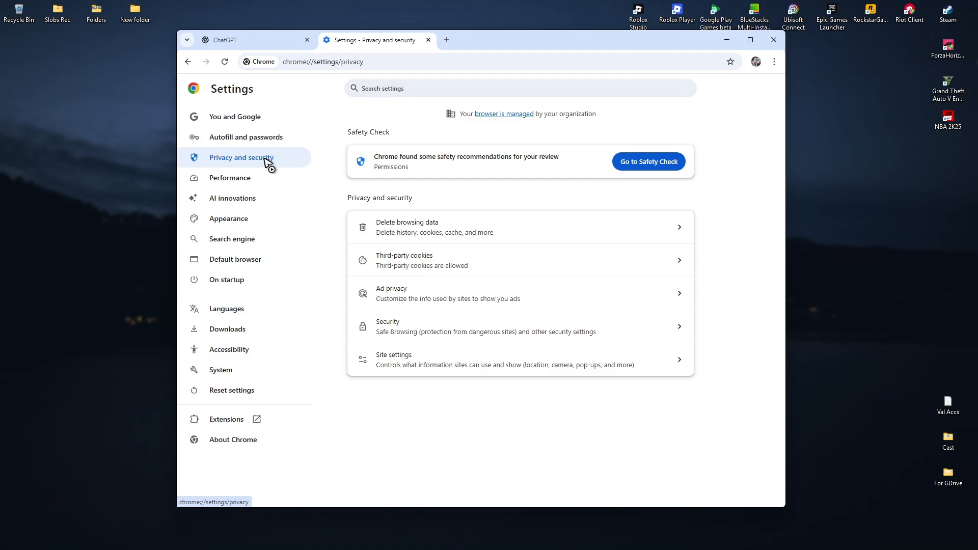
mouse_move(480, 269)
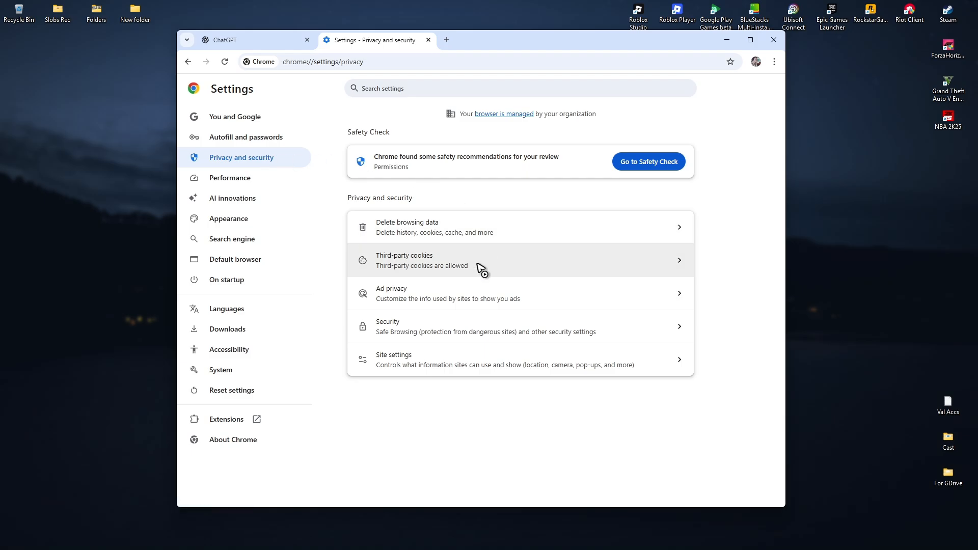
click(430, 260)
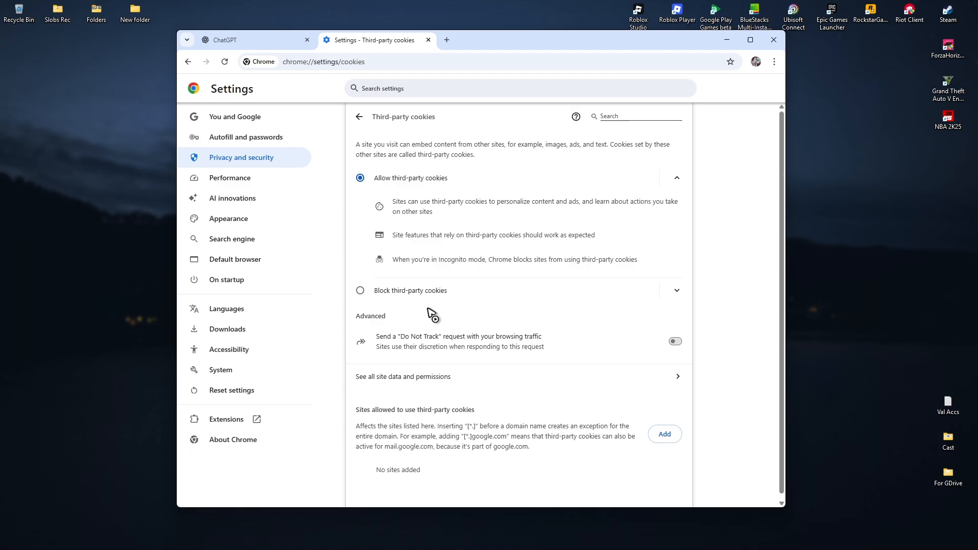
click(404, 376)
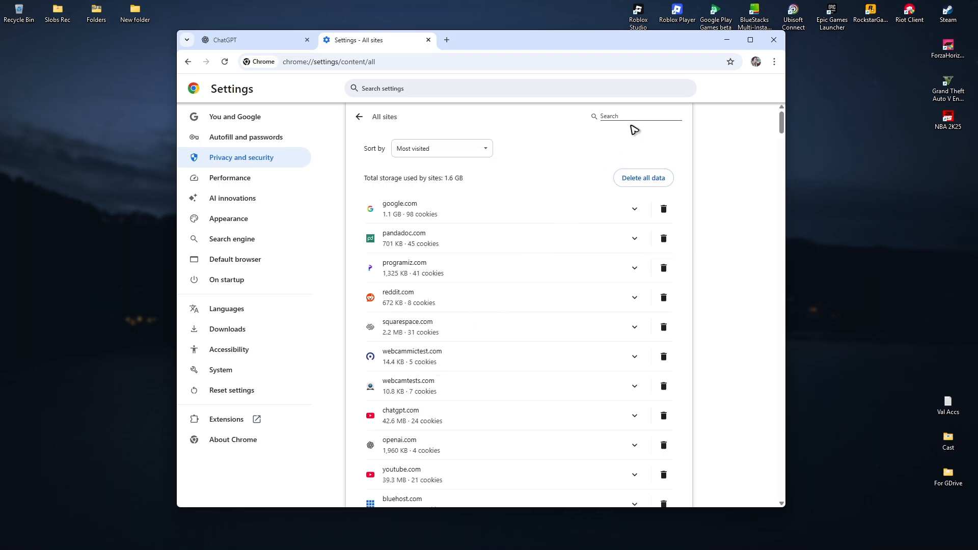
- Filter sites by 'chatgpt', delete openai.com's stored data, then close Chrome
click(638, 116)
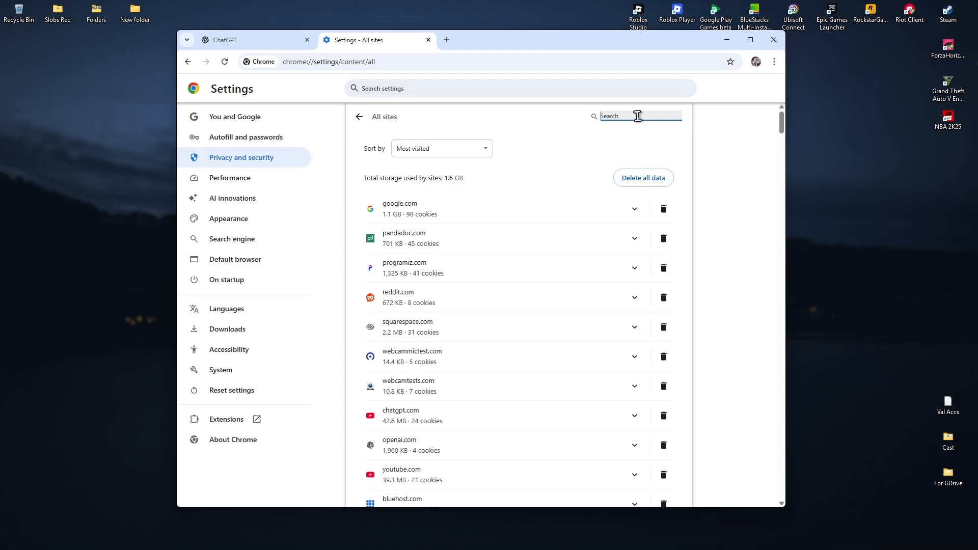
text(chatgpt)
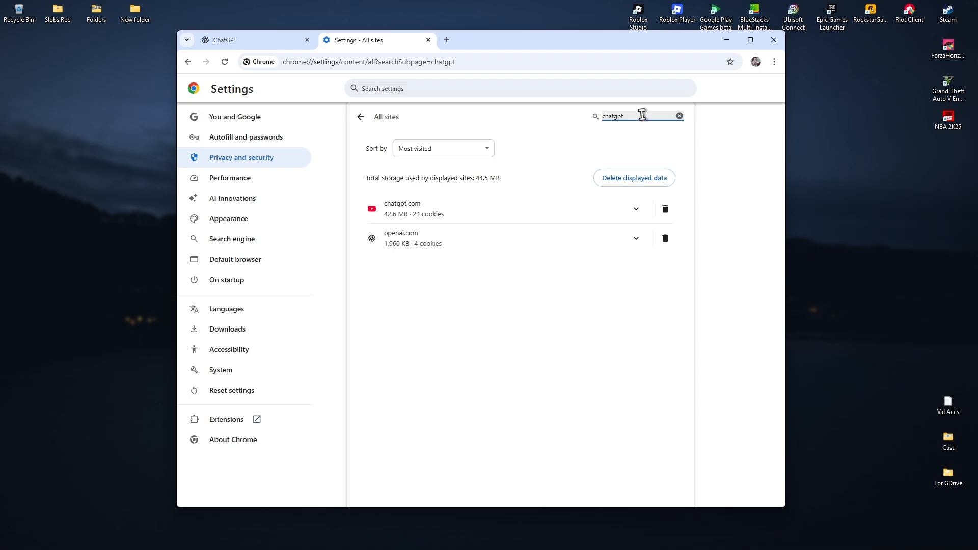
mouse_move(522, 267)
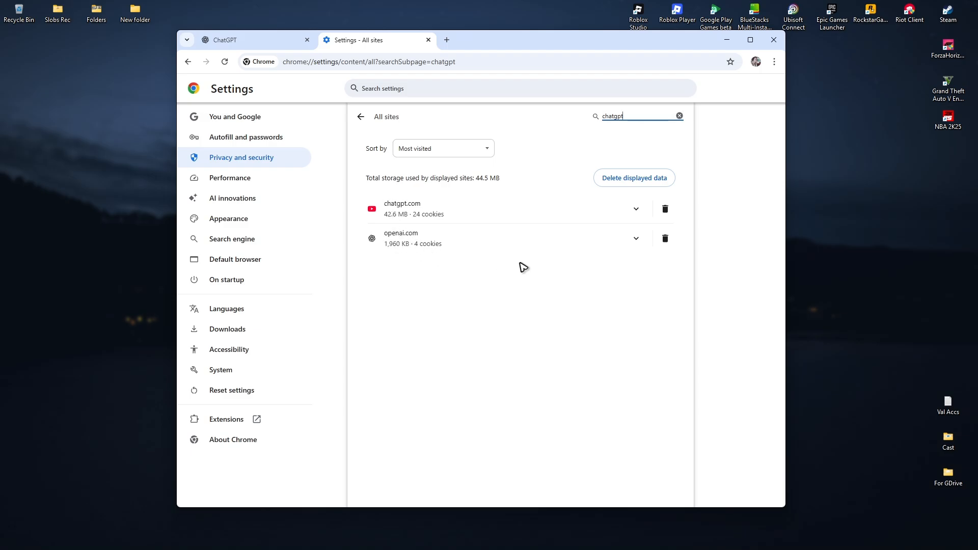
click(664, 238)
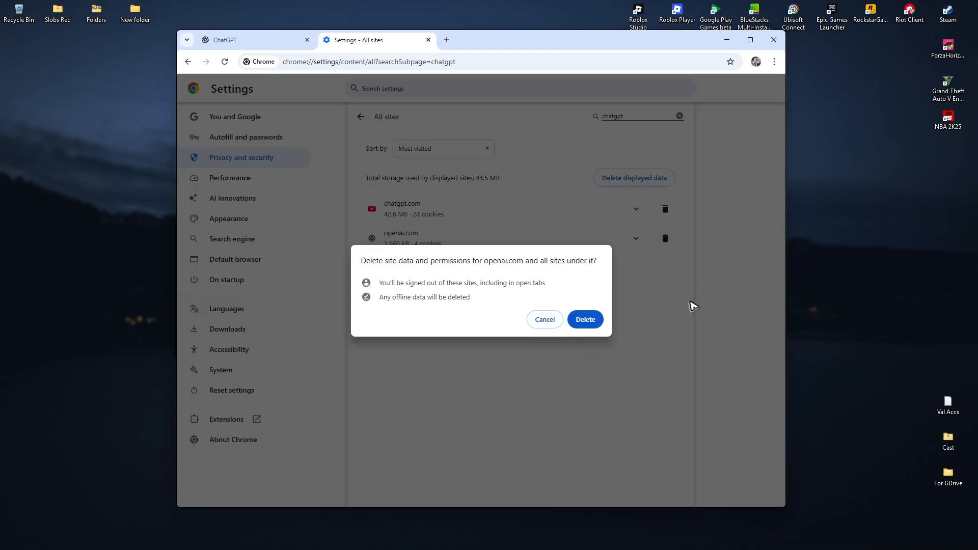
mouse_move(591, 138)
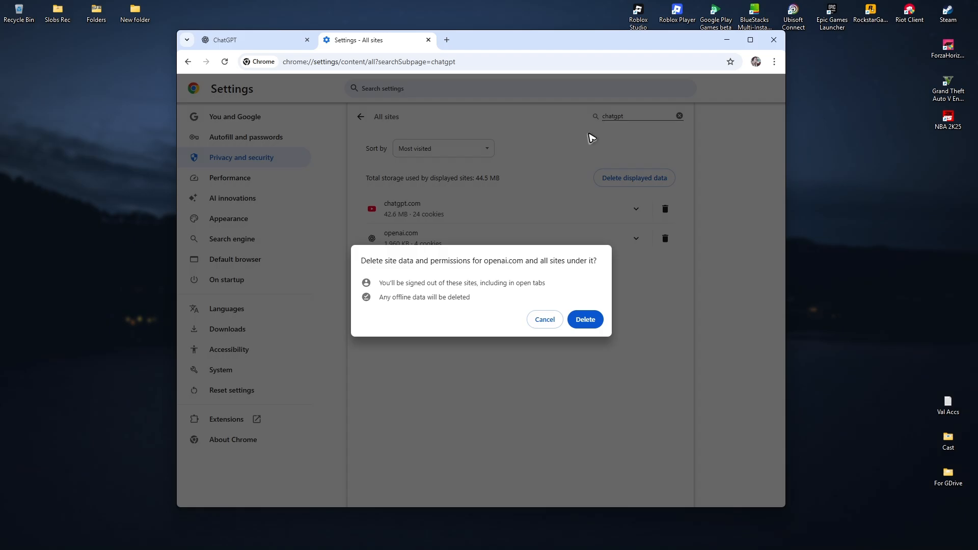
click(584, 319)
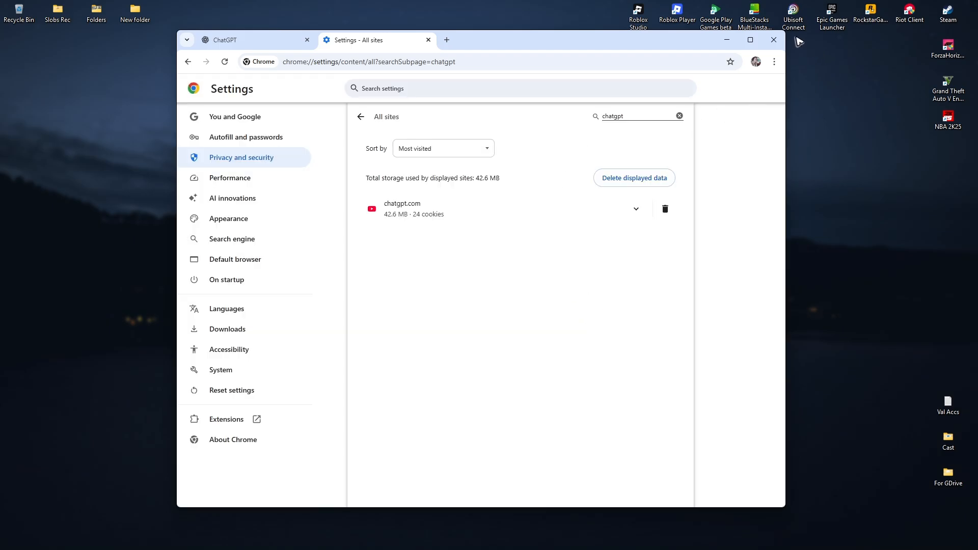
click(773, 40)
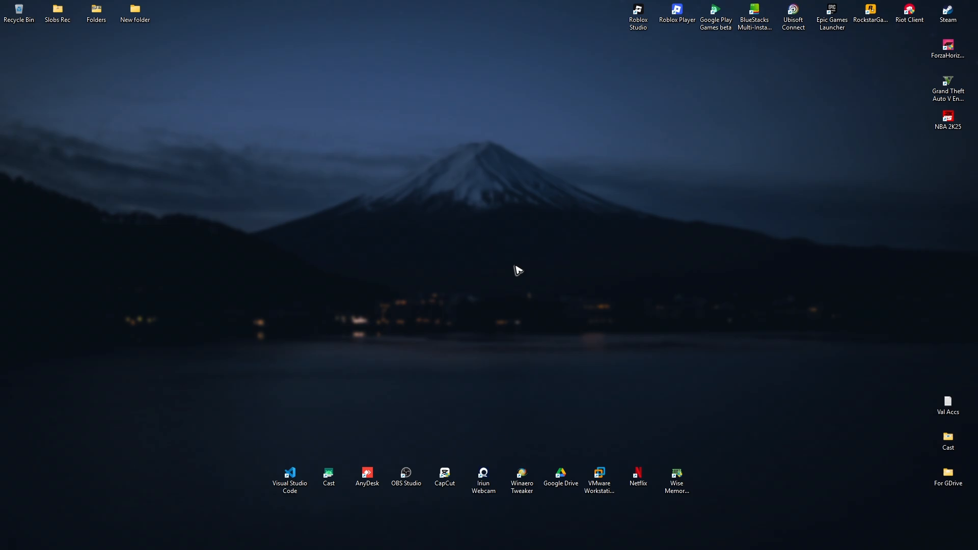